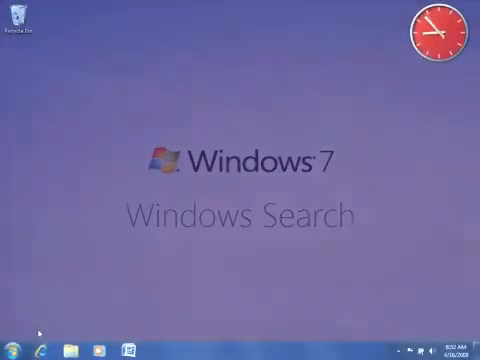
Step: Bring up the Start menu listing programs and places
left_click(12, 344)
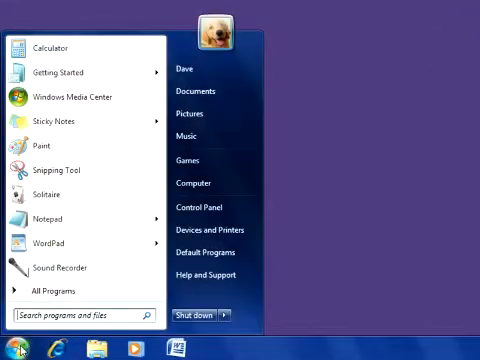
Step: Search from the Start menu and reach the Documents library results for "water"
type("pa")
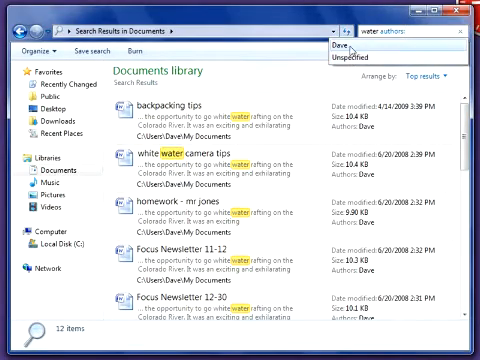
Step: Narrow the "water" search to documents authored by Dave via the authors: filter
left_click(344, 44)
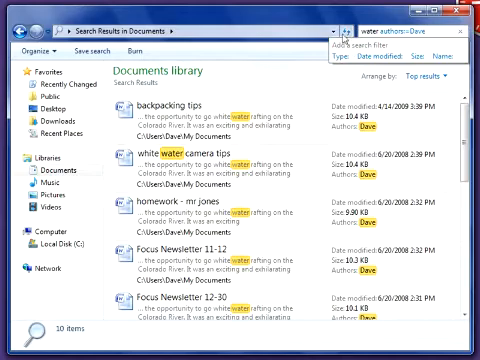